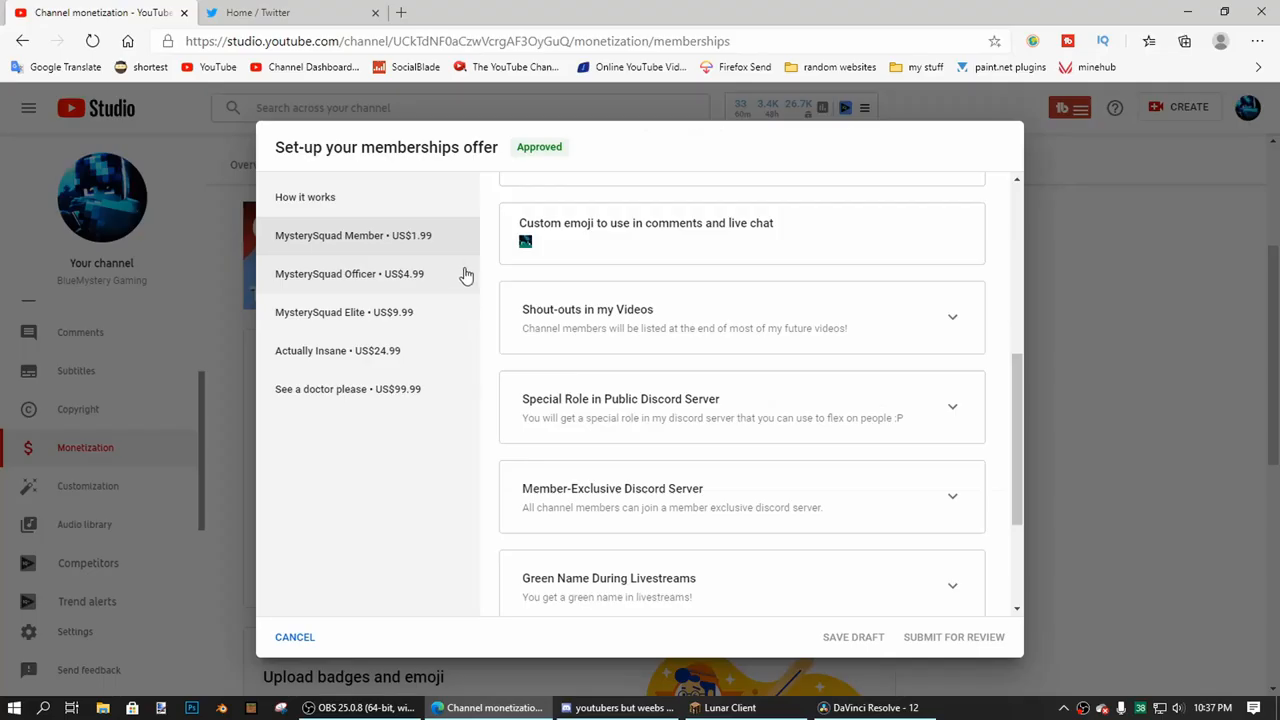
- Switch from the memberships dialog to the members-only Discord server's general channel
click(596, 708)
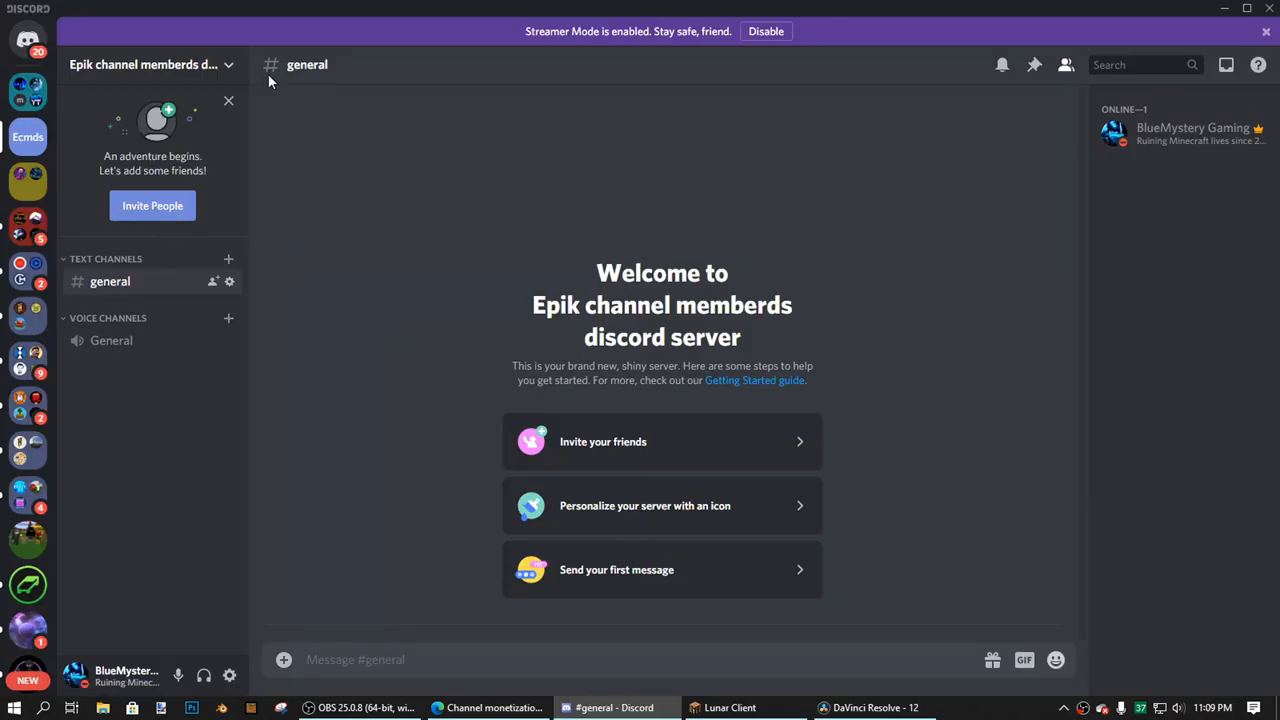
mouse_move(1124, 190)
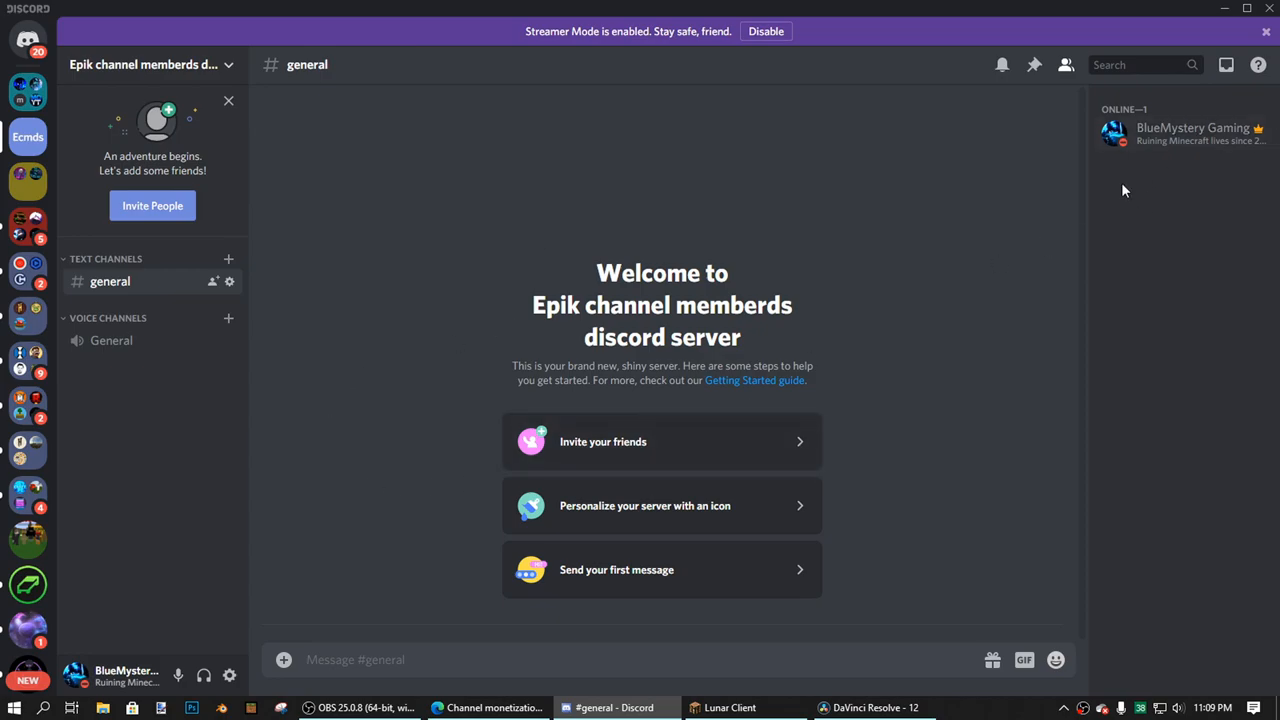